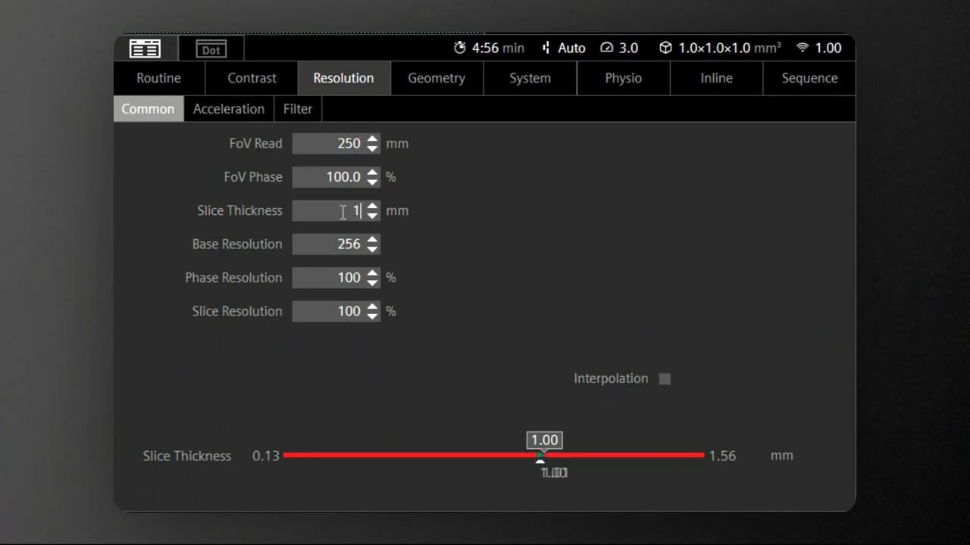
Step: Raise slice thickness to 1.5 mm and accept the TE change from 408 to 410 ms
drag(541, 454, 685, 455)
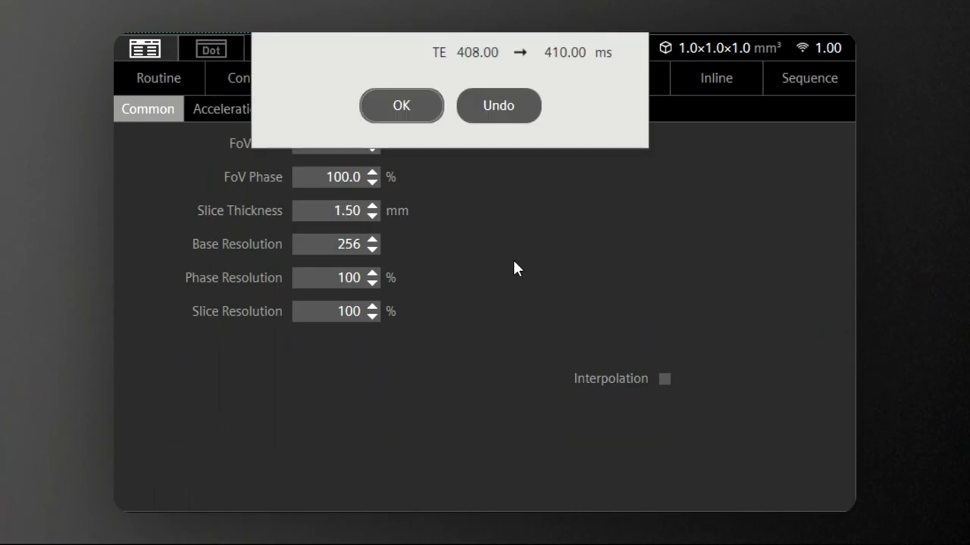
click(400, 106)
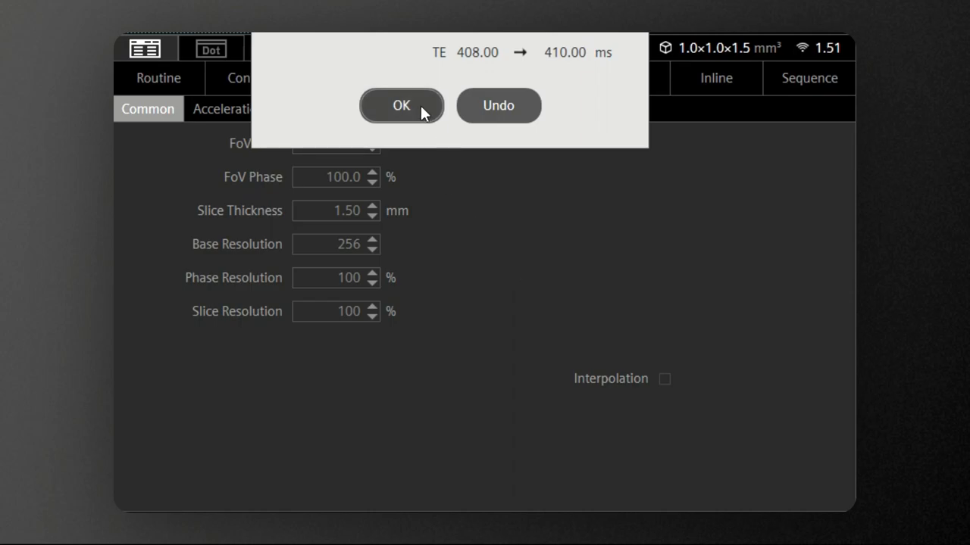
click(400, 106)
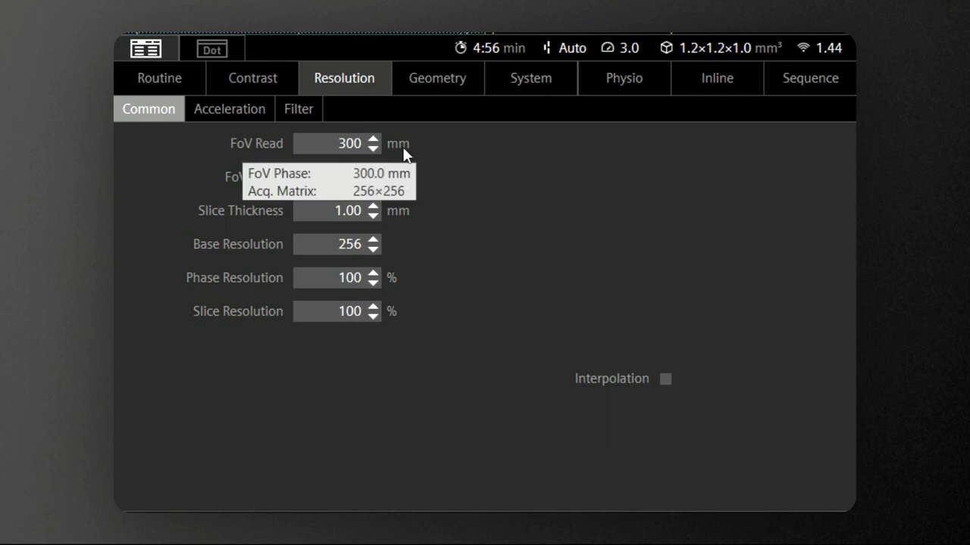
mouse_move(750, 186)
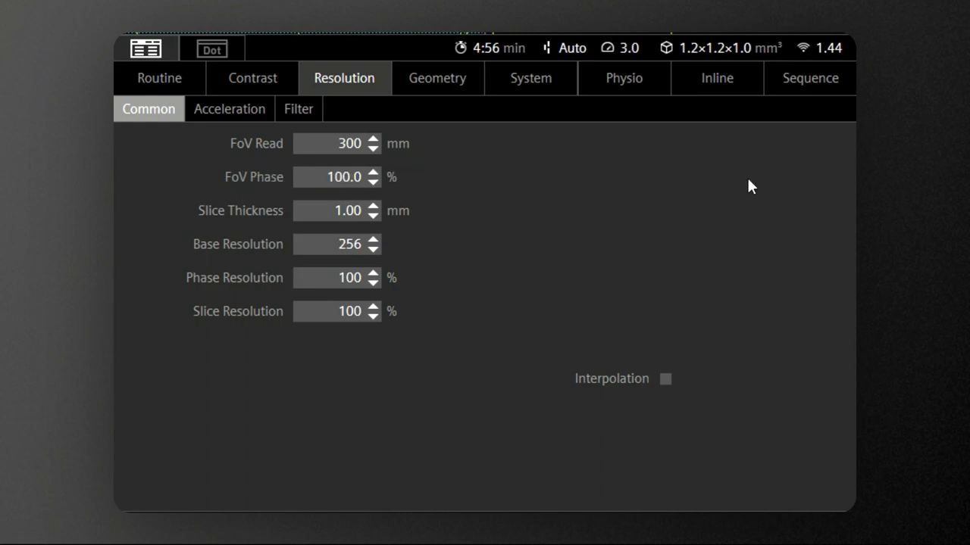
mouse_move(713, 62)
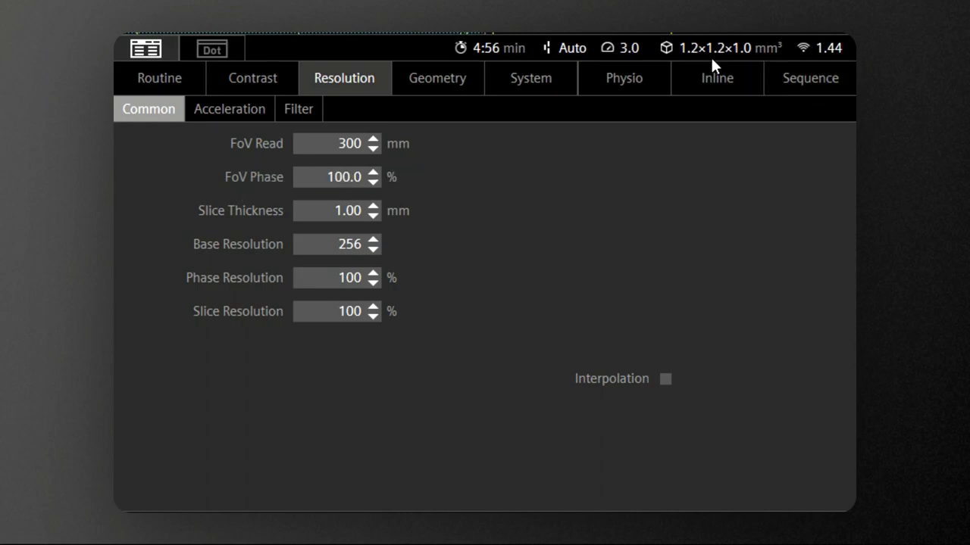
Step: Lower the base resolution to 192, giving a 1.6×1.6×1.0 mm voxel and 3:44 scan time
click(372, 249)
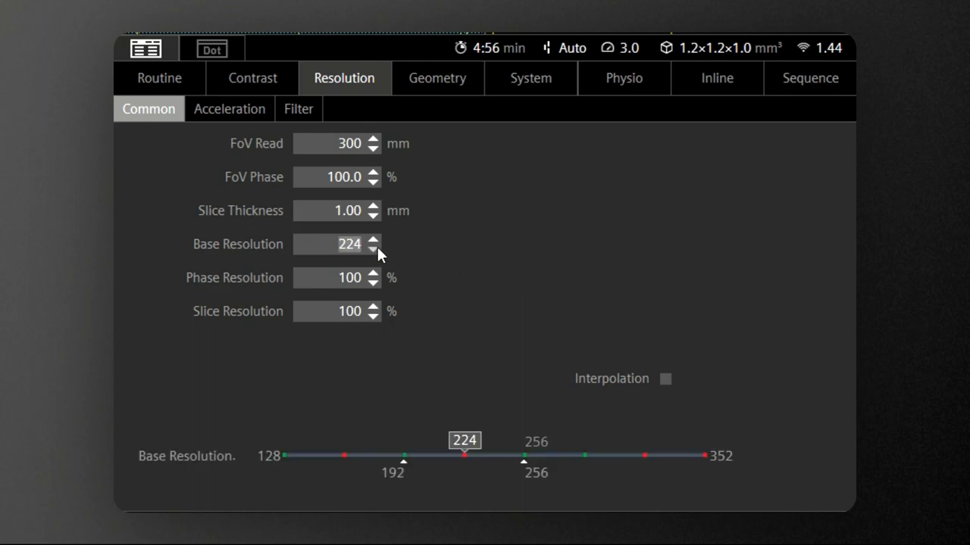
click(373, 248)
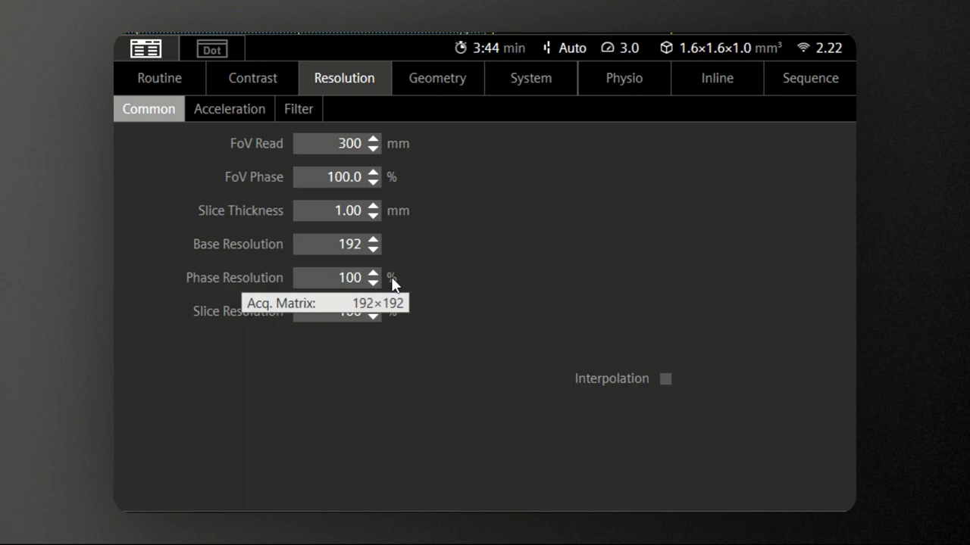
mouse_move(705, 161)
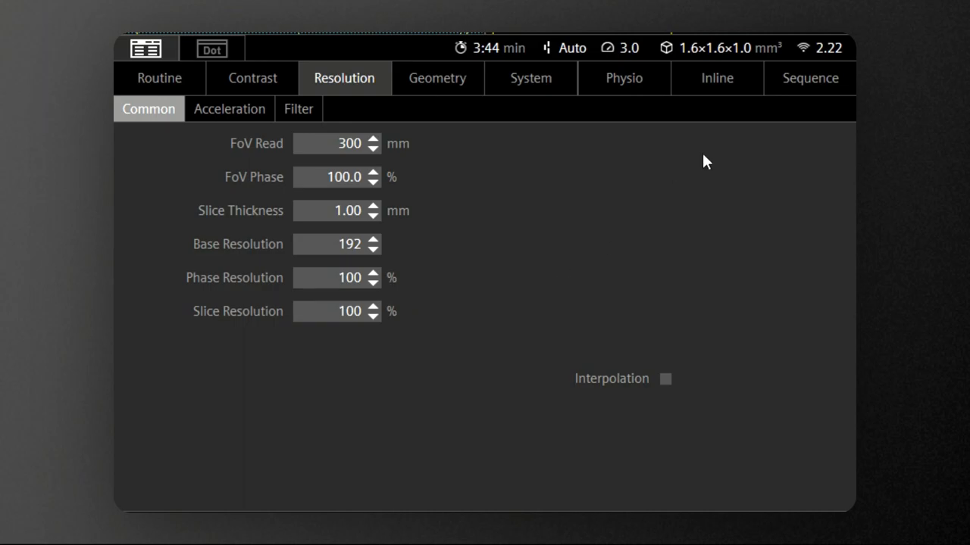
mouse_move(745, 67)
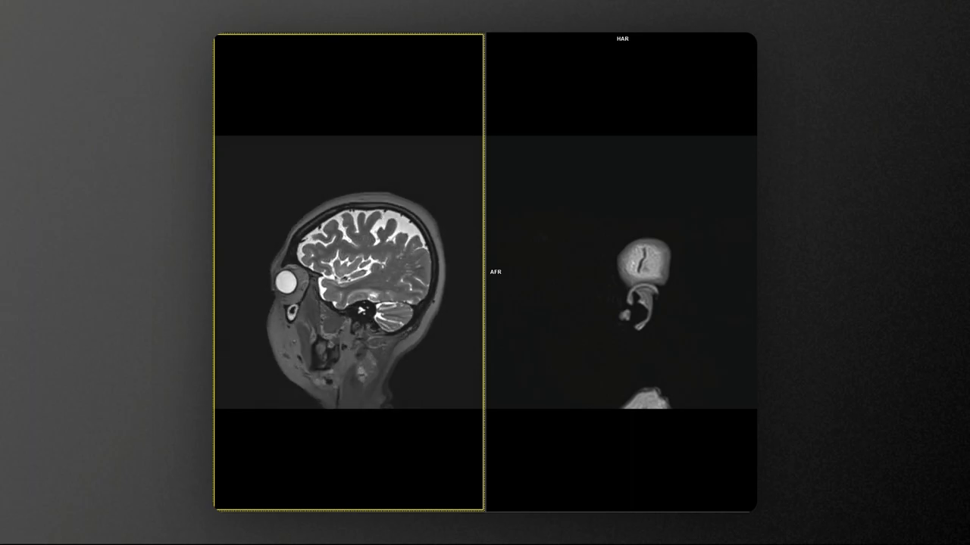
Step: Step through sagittal slices in the left series, then in the right series
scroll(down, 3)
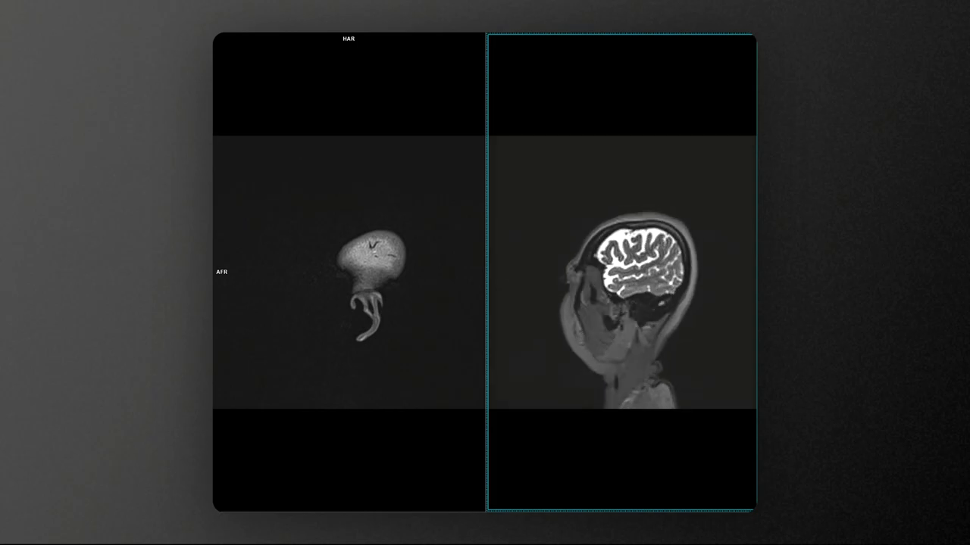
scroll(down, 3)
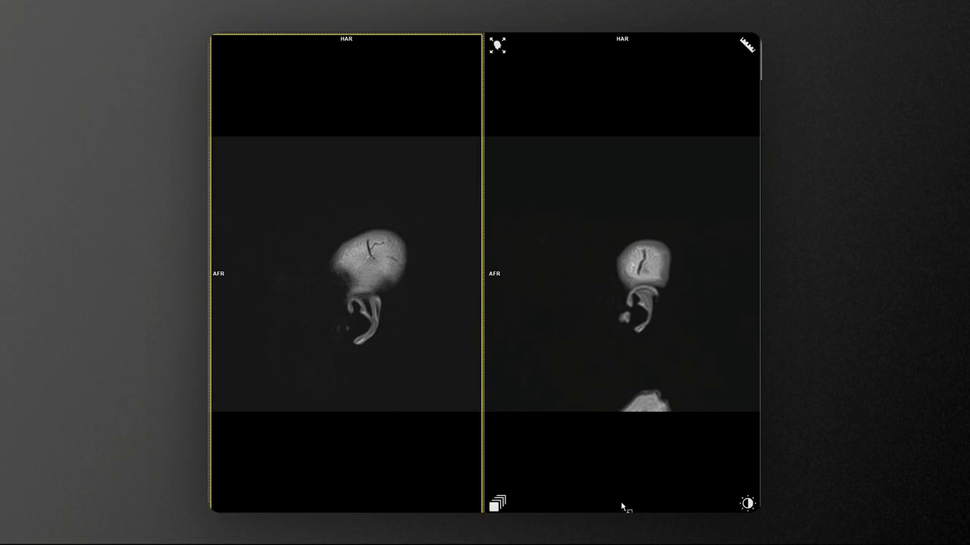
Step: Activate the right-hand series and scroll it to a mid-sagittal brain slice
click(621, 272)
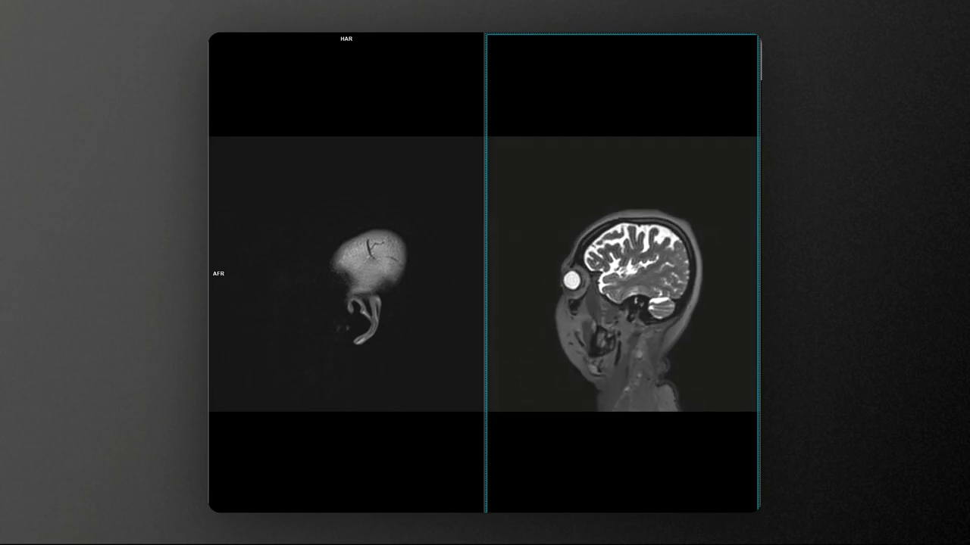
scroll(down, 3)
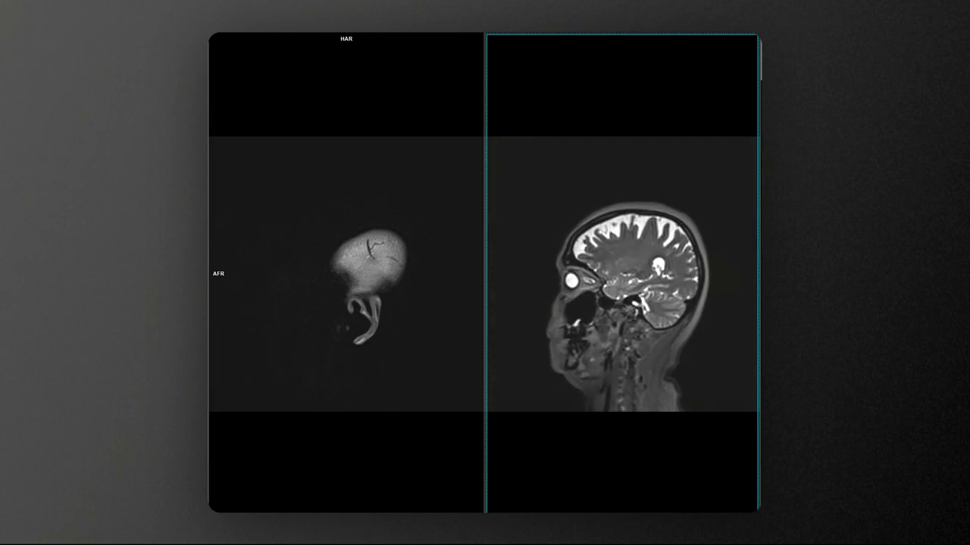